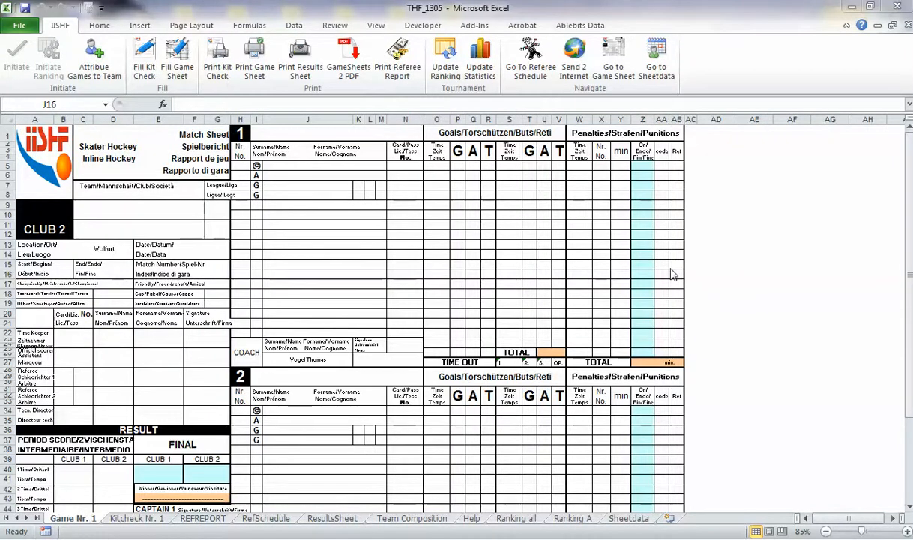
pyautogui.moveTo(534, 305)
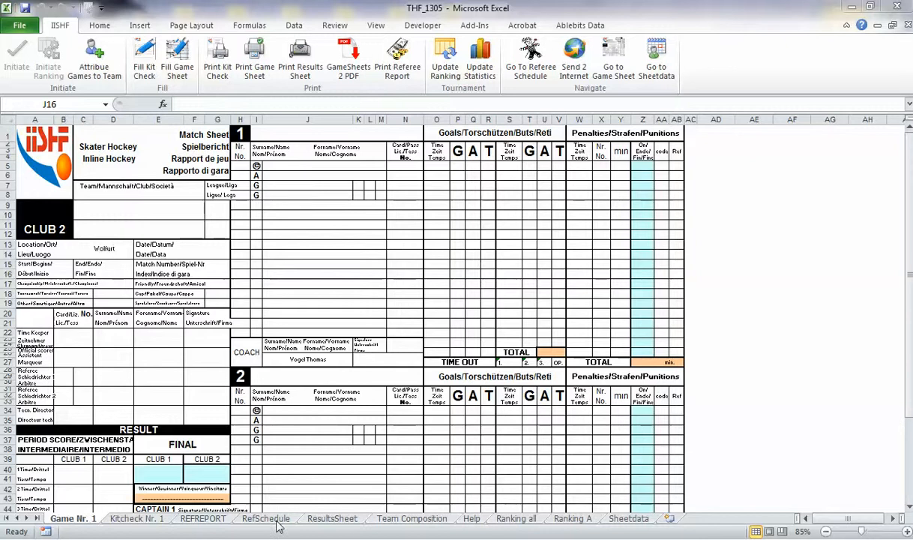
# Show the RefSchedule sheet and bring the Refs table below the schedule into view.
pyautogui.click(307, 273)
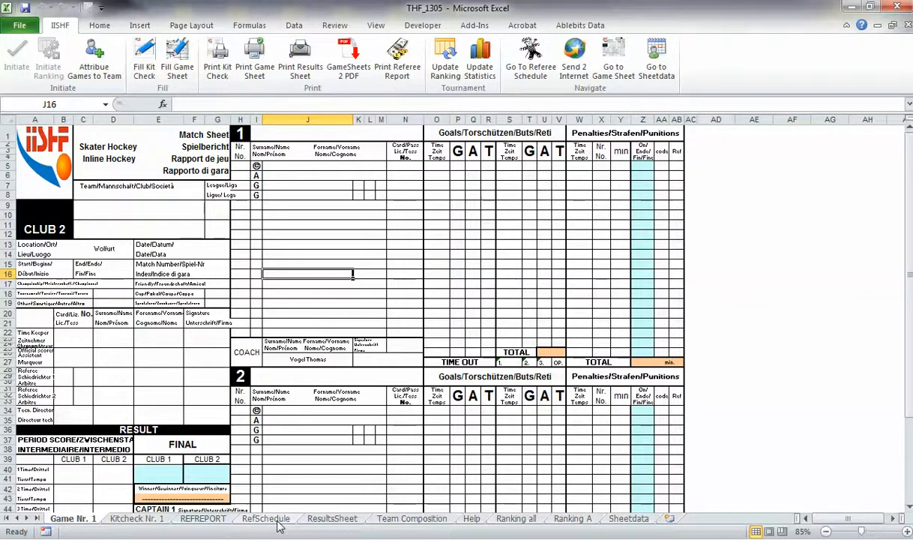
pyautogui.click(265, 518)
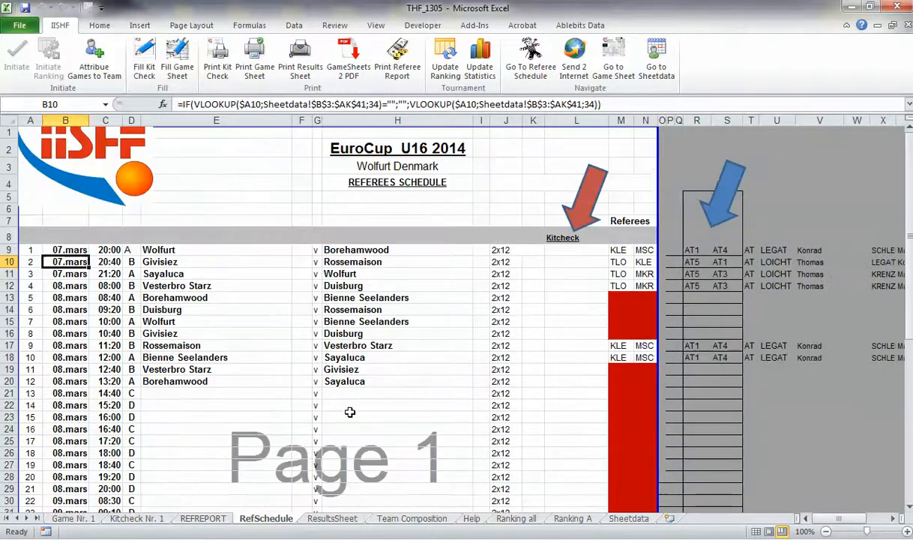
pyautogui.scroll(-3)
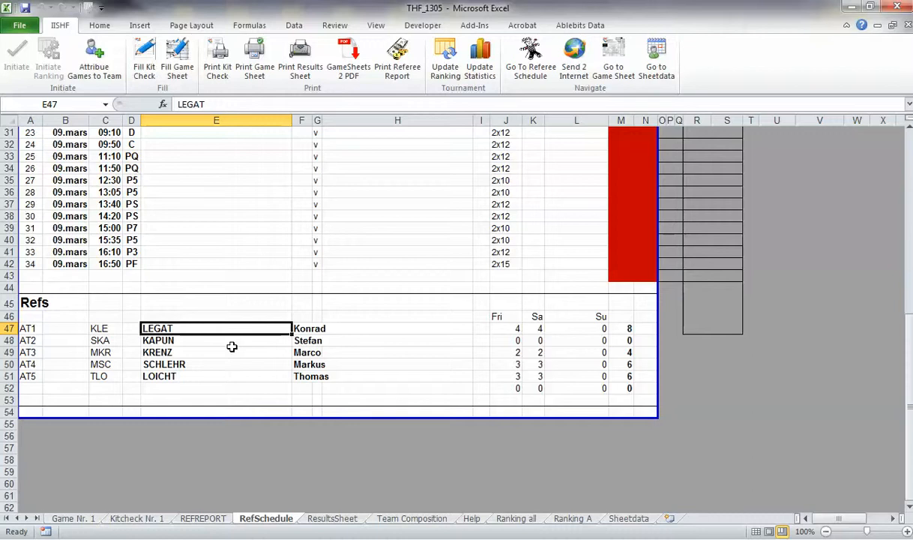
# Enter the surnames FREDER, SCHLUETER, LOICHT and SANSONNENS in rows 47–50 of the Refs list.
pyautogui.write('FREDER')
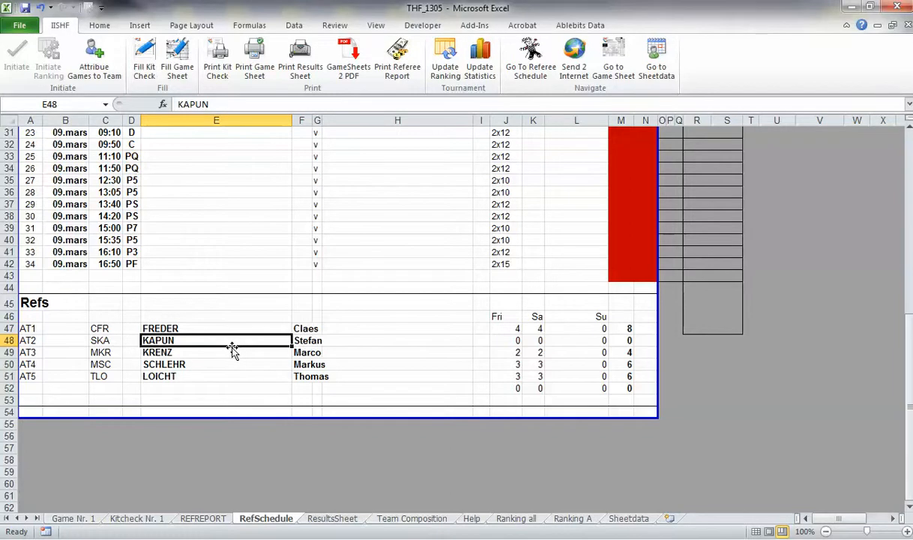
pyautogui.write('SCHLEHR')
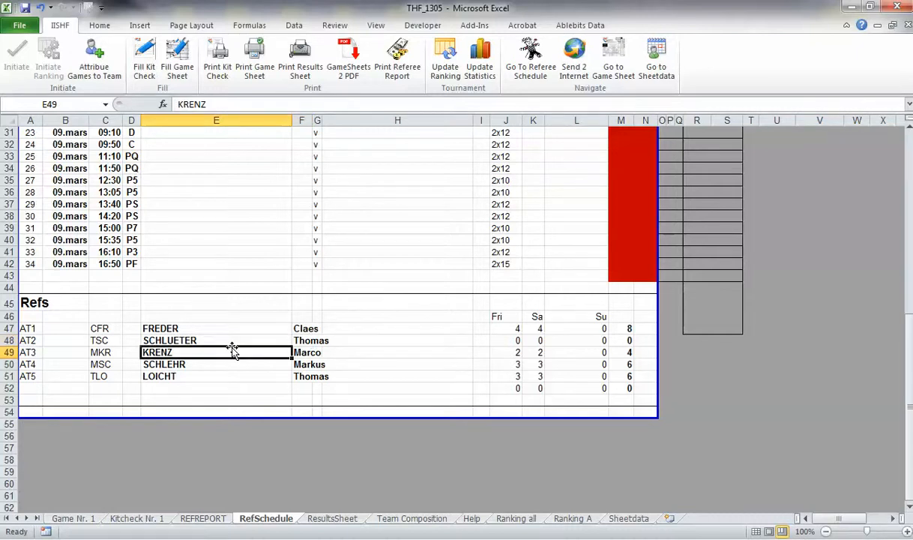
pyautogui.write('LOICHT')
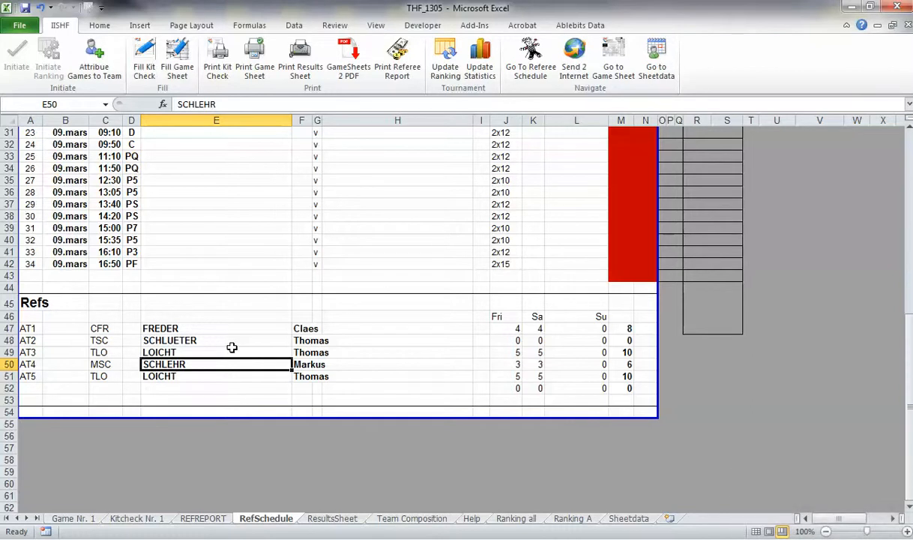
pyautogui.write('SA')
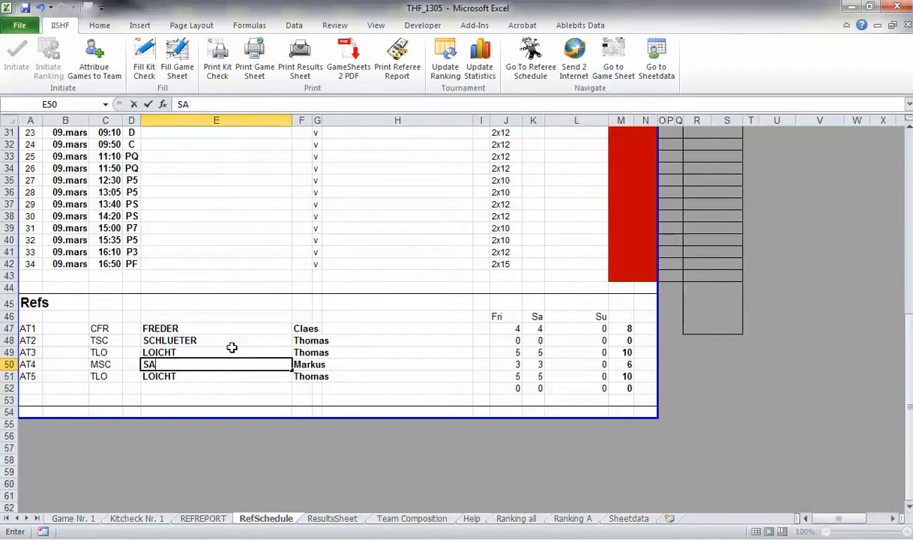
pyautogui.write('NSONNENS')
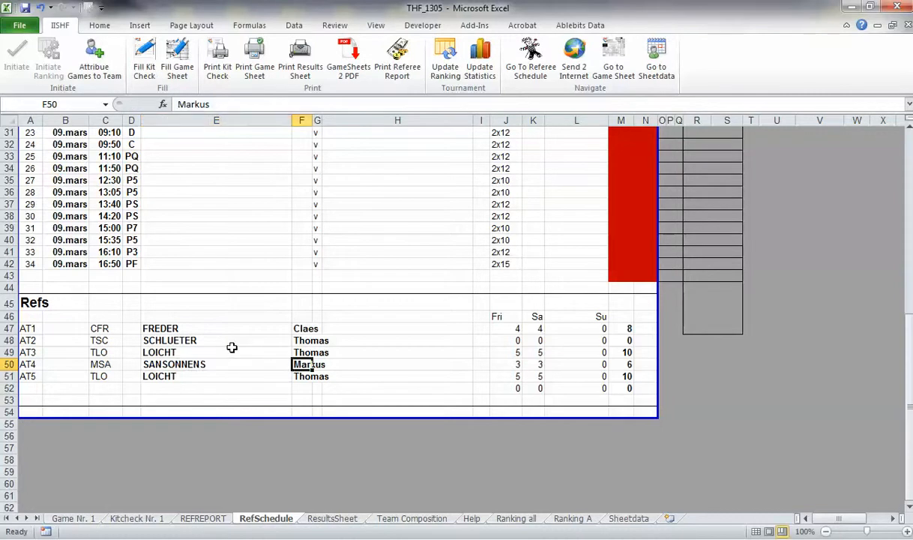
# Enter the first names Gilles and Thomy for the new referees.
pyautogui.write('Gilles')
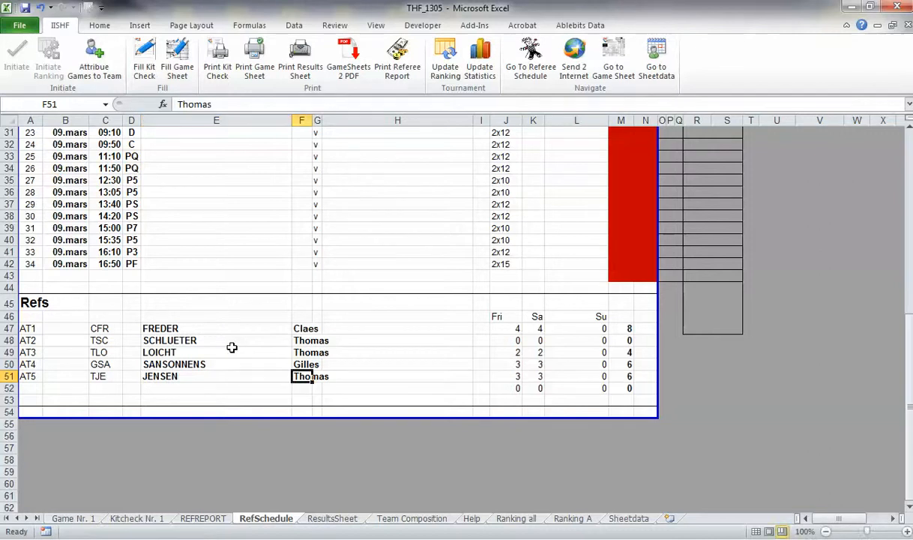
pyautogui.write('Thomy')
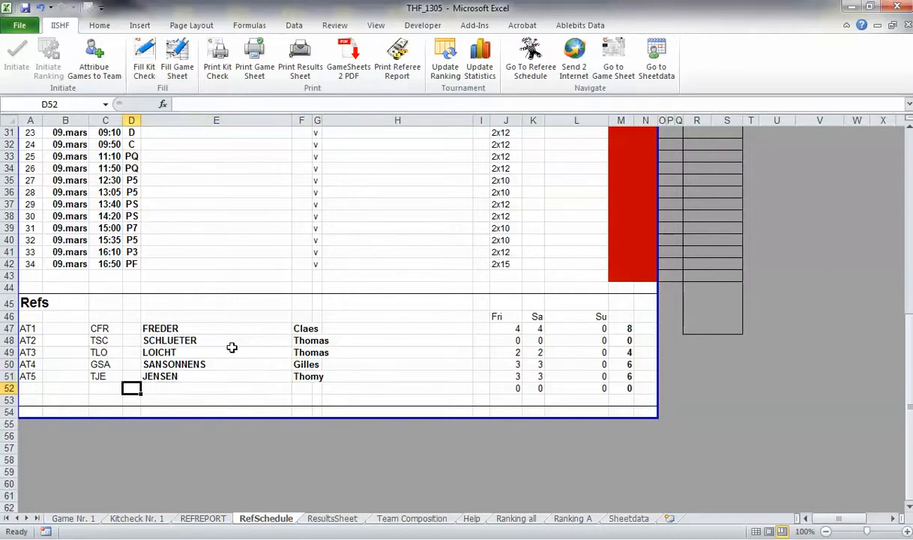
pyautogui.moveTo(113, 378)
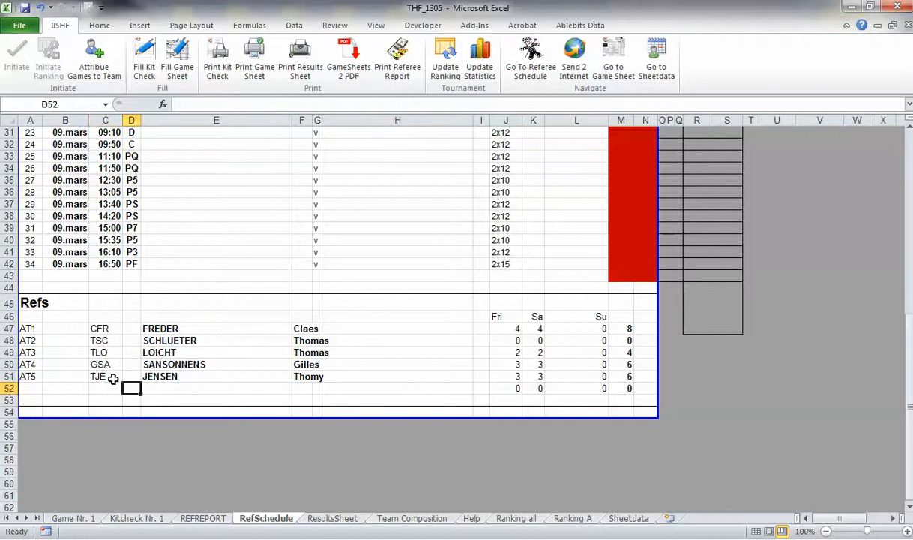
pyautogui.click(105, 375)
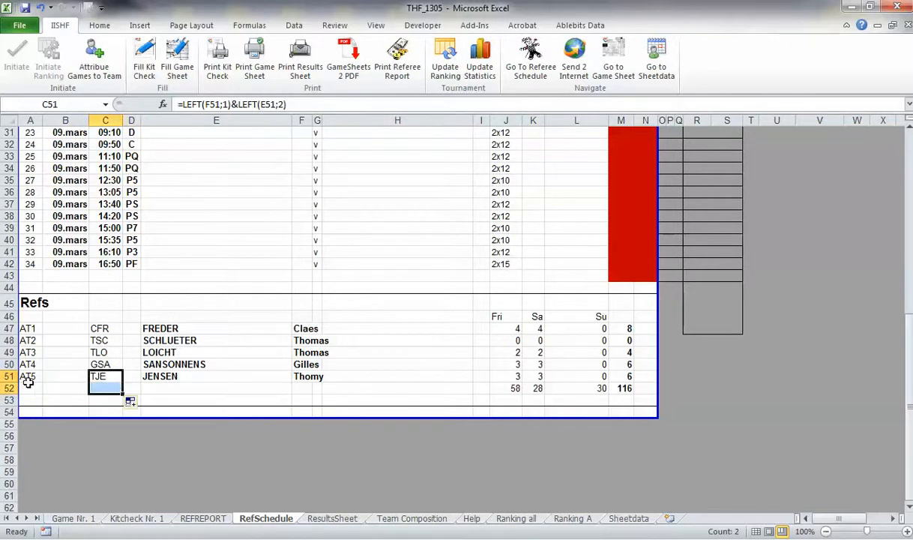
pyautogui.click(30, 376)
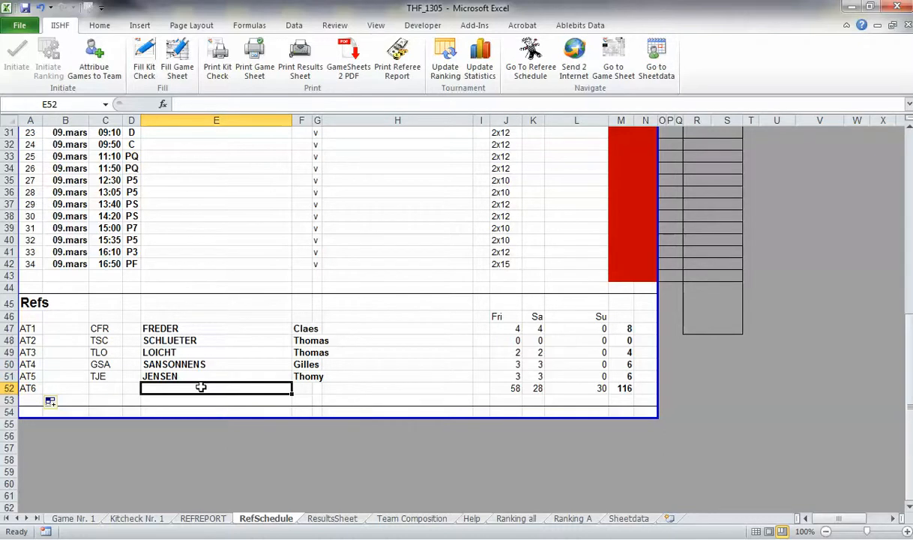
pyautogui.write('TASCHNER')
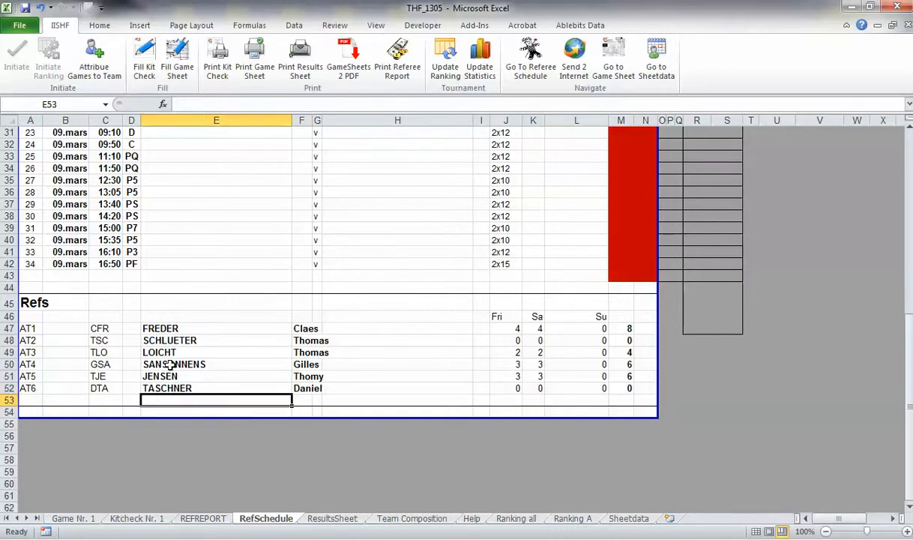
pyautogui.click(30, 328)
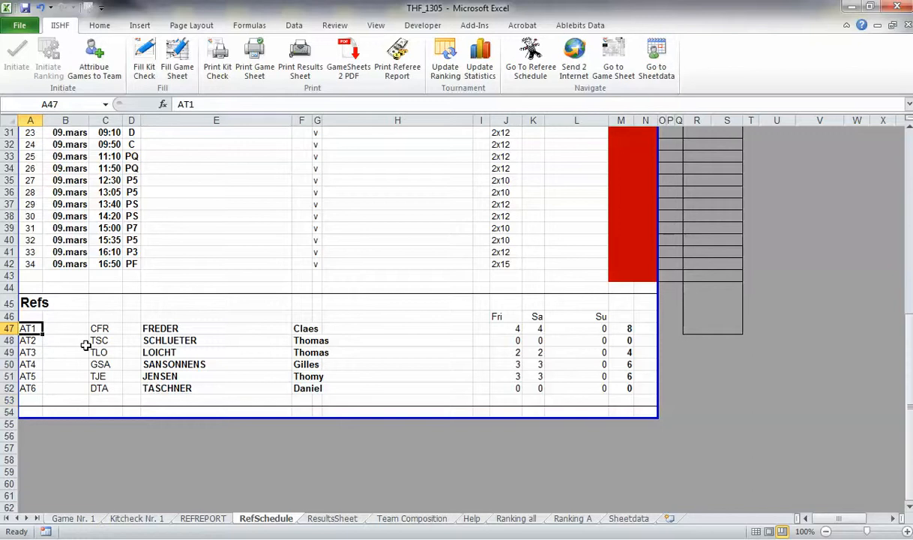
# Replace the referee ids with country codes DK1, DE1, AT1, CH1, DK2 and CH2.
pyautogui.write('DK')
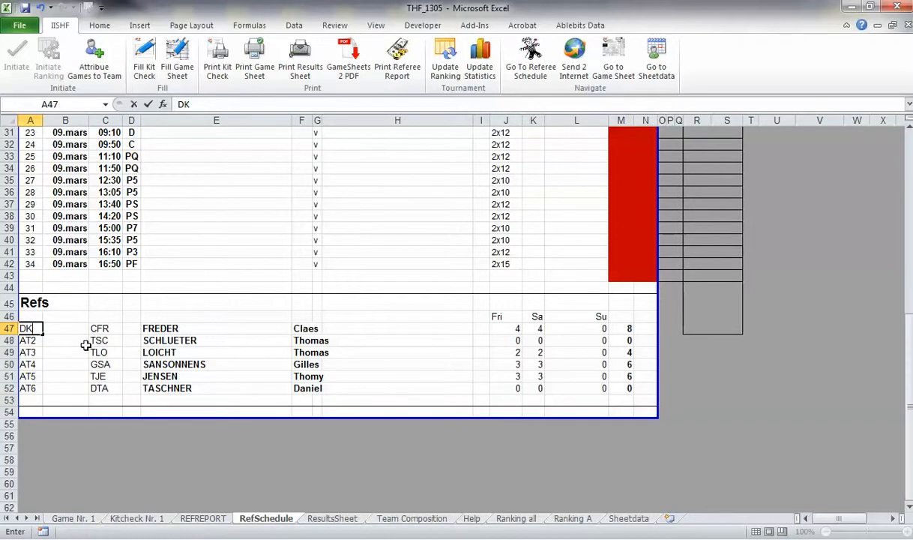
pyautogui.write('1')
pyautogui.click(31, 340)
pyautogui.write('DE')
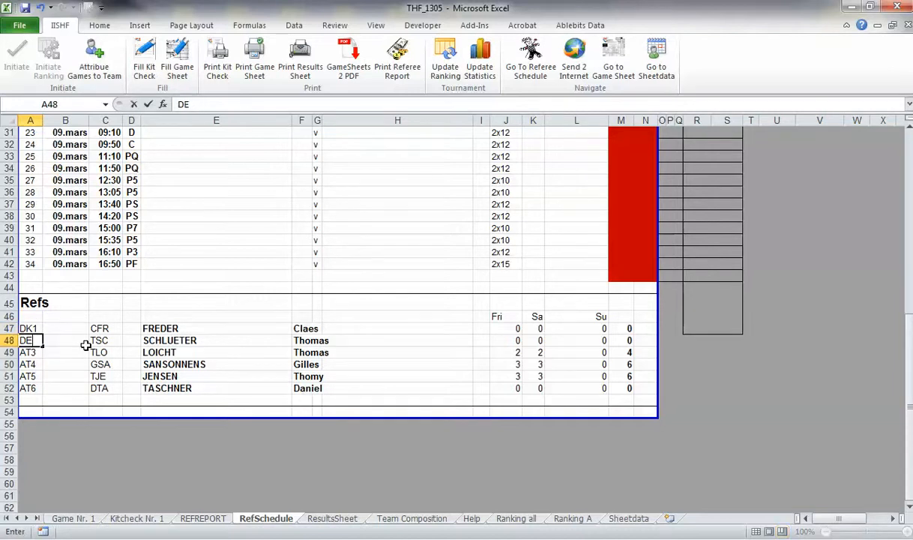
pyautogui.write('1')
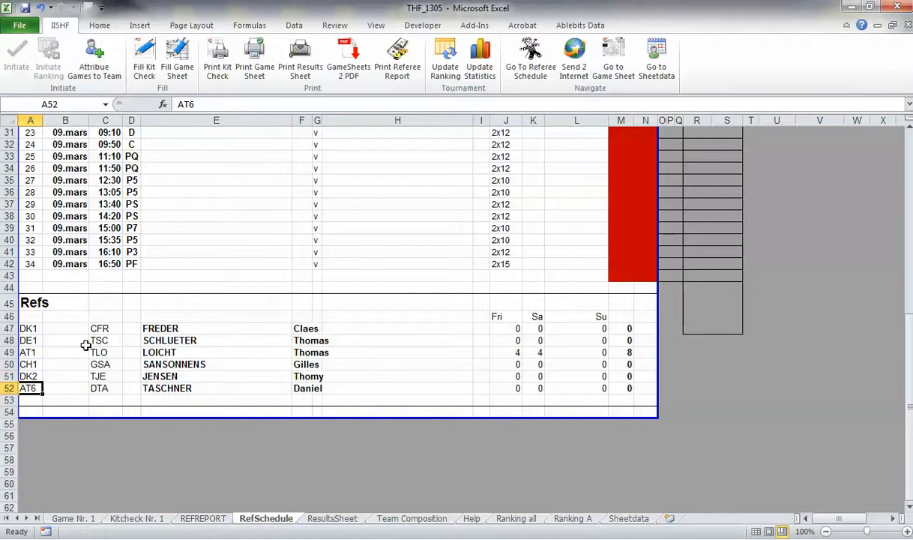
pyautogui.write('CH1')
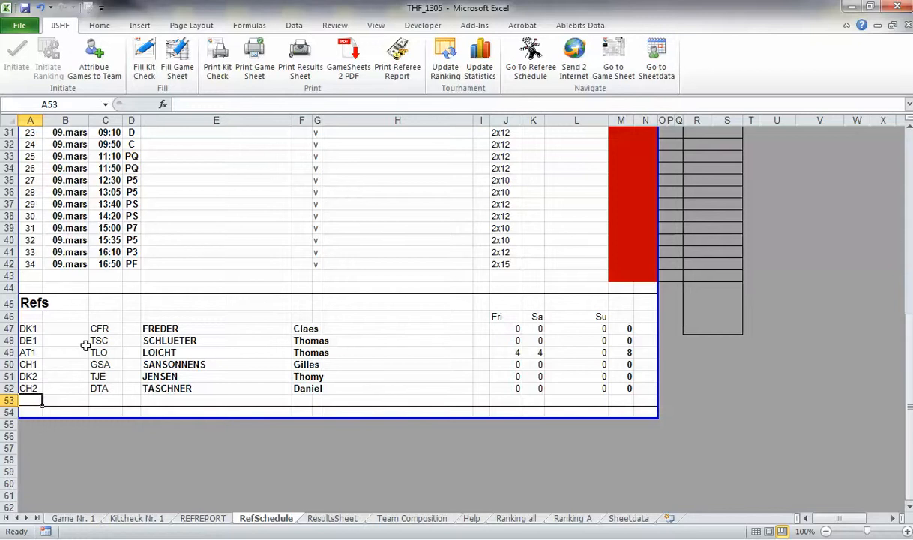
# Inspect the first referee's Friday game count COUNTIF formula in J47.
pyautogui.click(506, 328)
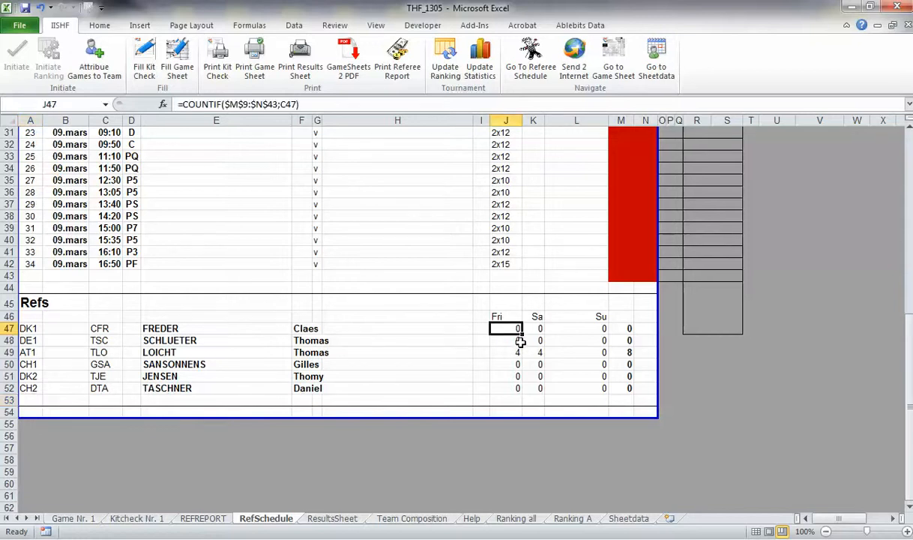
pyautogui.moveTo(536, 386)
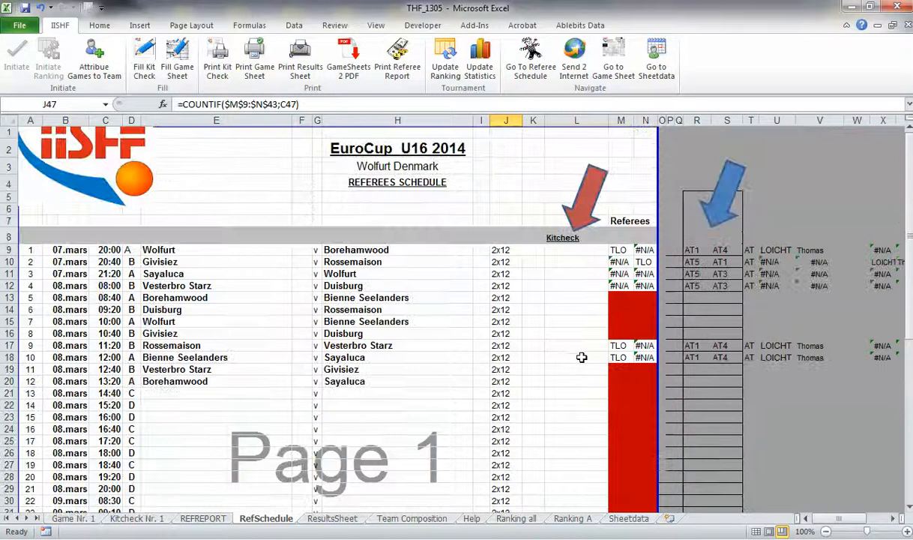
# Set game 1's second referee code to DK1 and inspect the lookup formulas for games 1, 16 and 17.
pyautogui.click(576, 250)
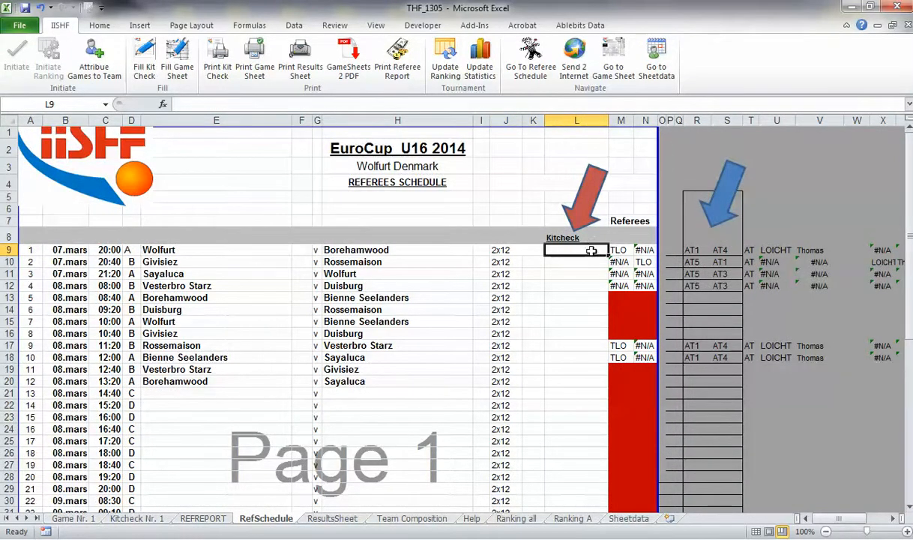
pyautogui.moveTo(695, 250)
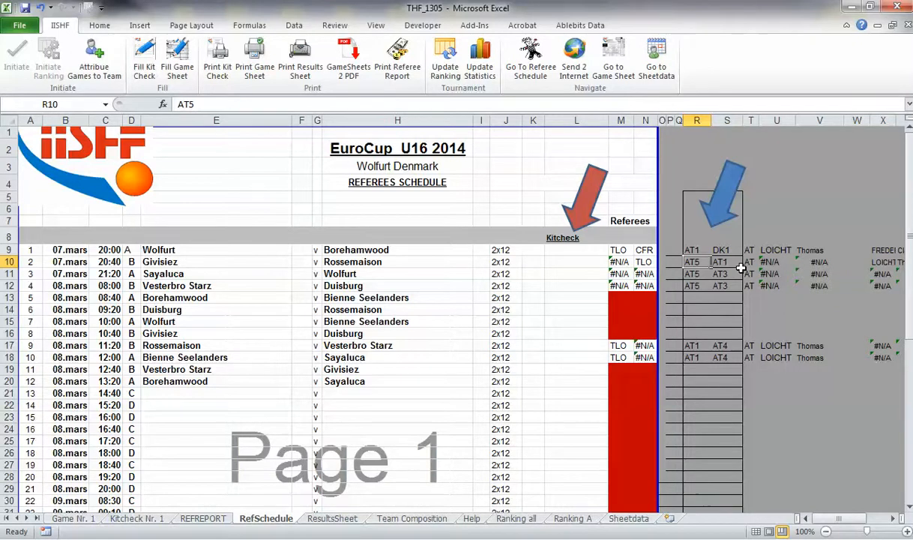
pyautogui.moveTo(686, 307)
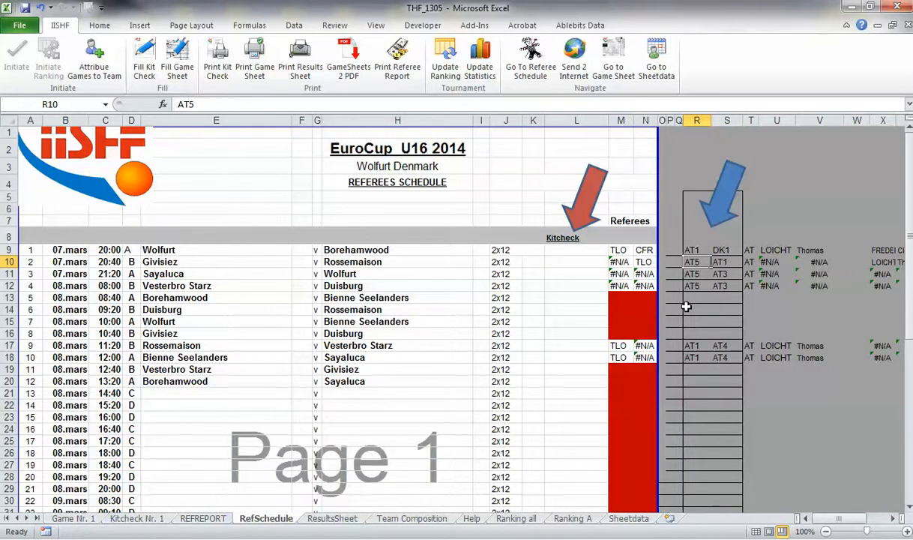
pyautogui.moveTo(672, 309)
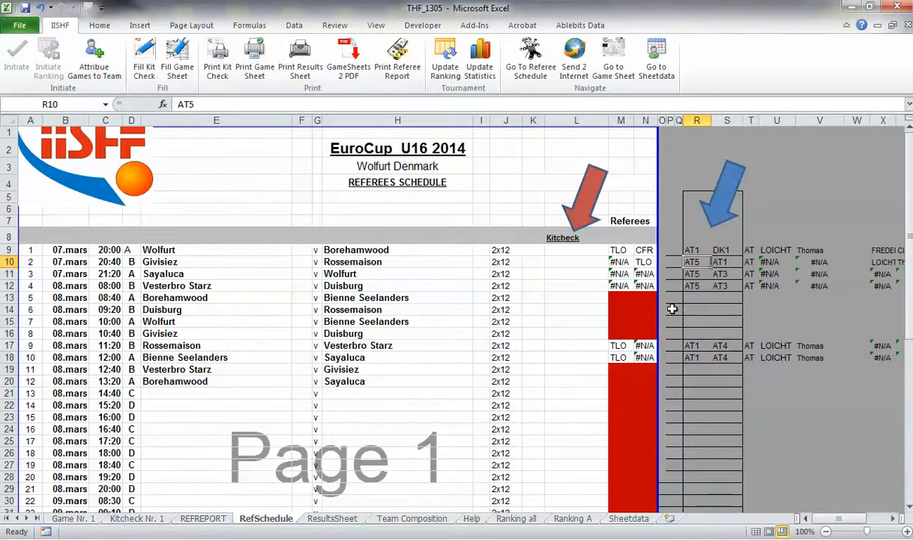
pyautogui.scroll(-3)
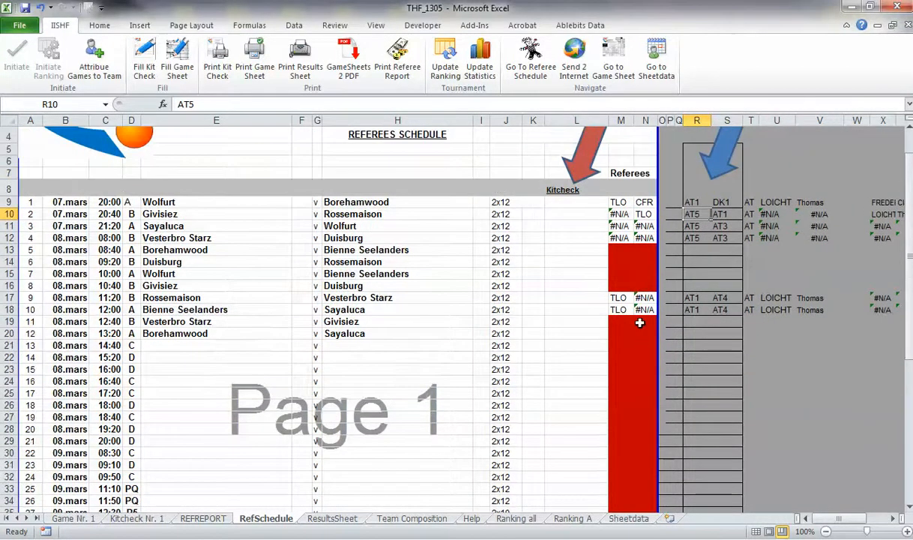
pyautogui.click(621, 201)
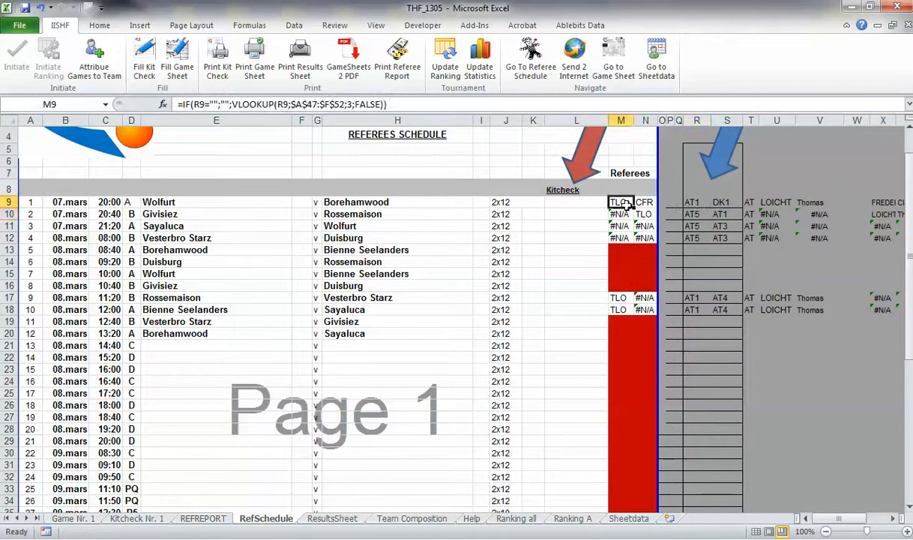
pyautogui.click(216, 393)
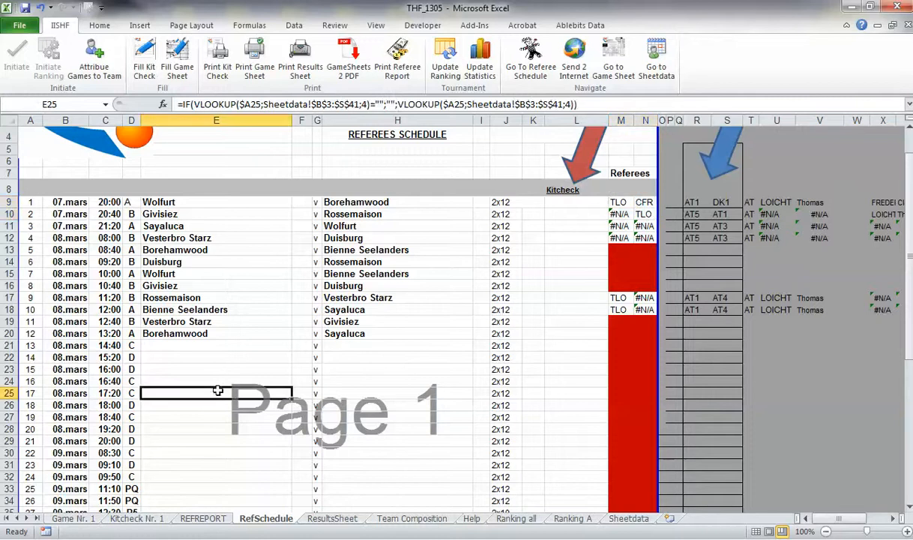
pyautogui.click(620, 380)
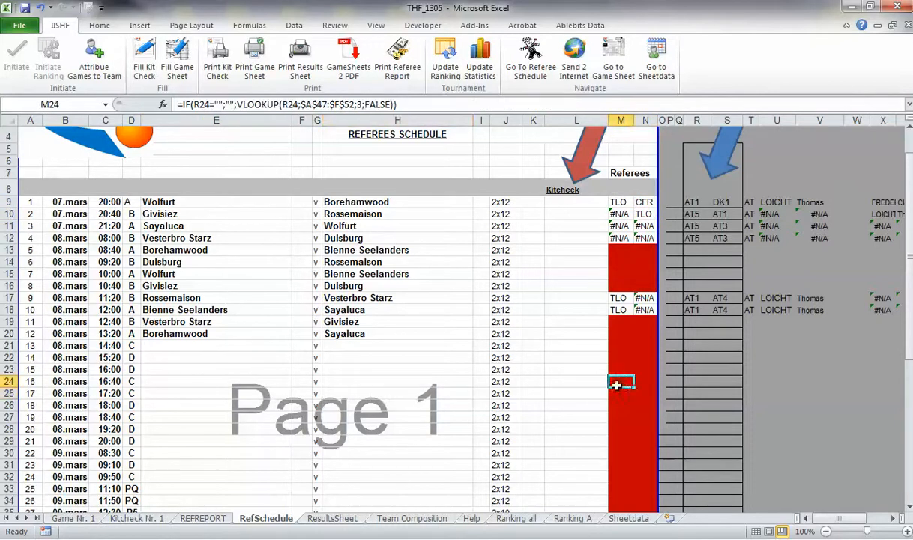